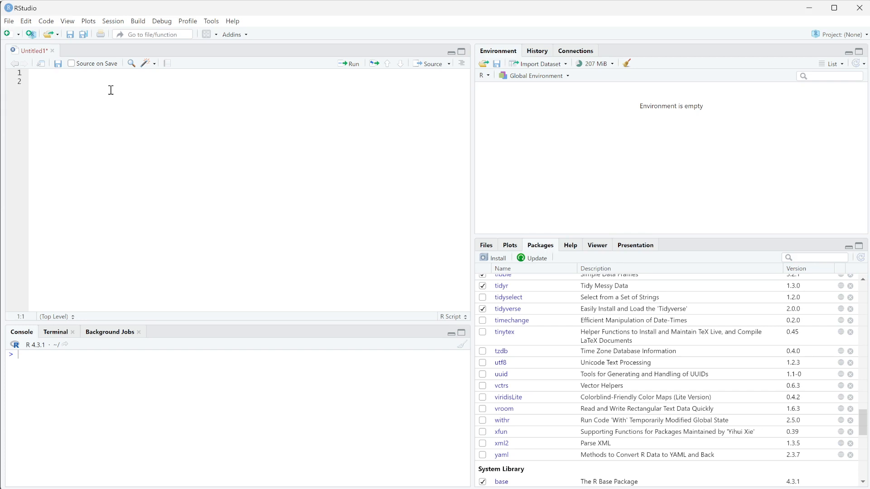
Write the line assigning "This is great." to x
text(x)
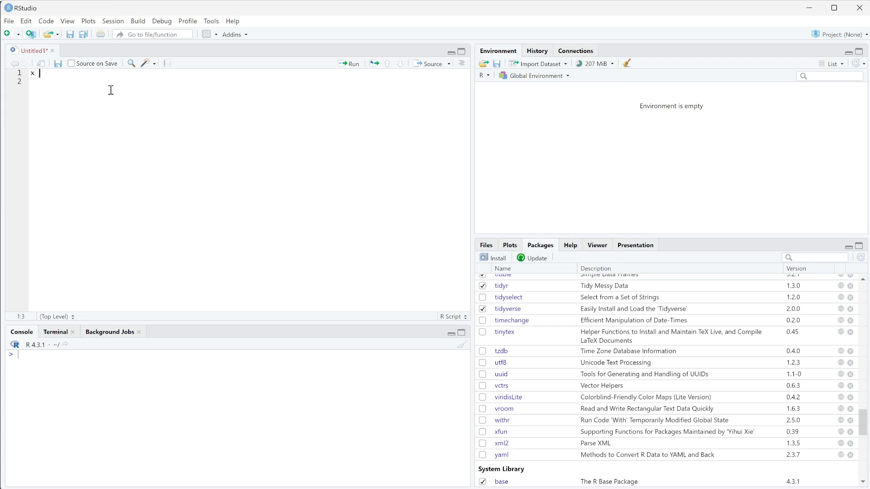
text(<- "")
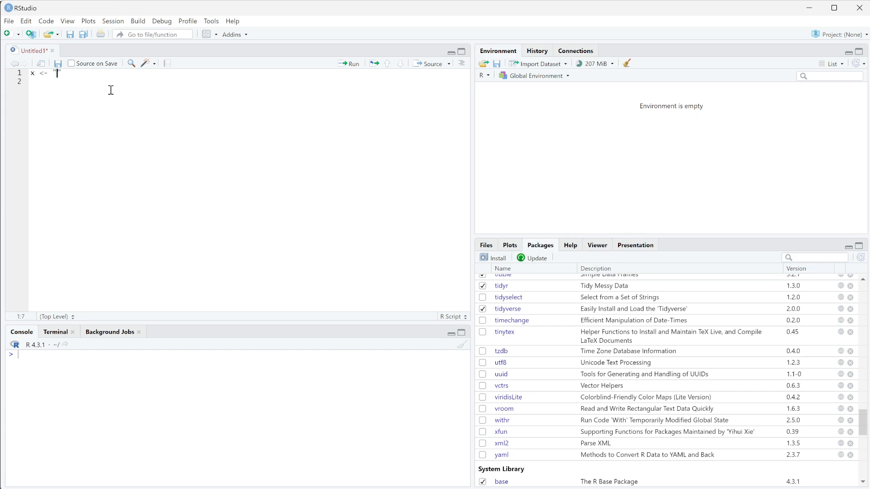
text(This is)
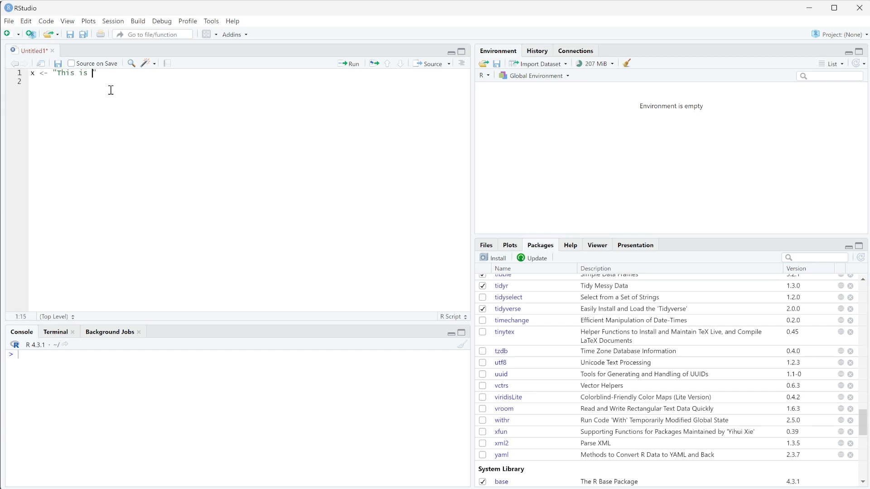
text(great.")
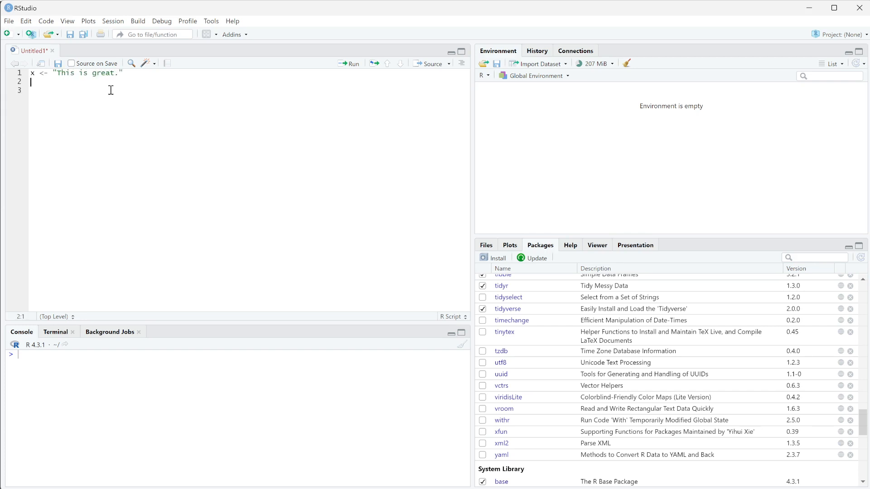
Add lines assigning "This is great." to y and z with extra padding spaces
text(y <- "This is ")
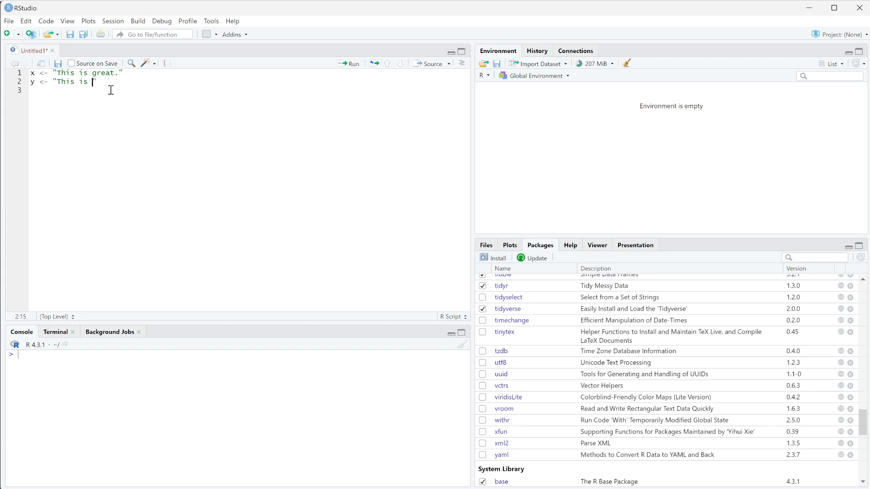
text(great.)
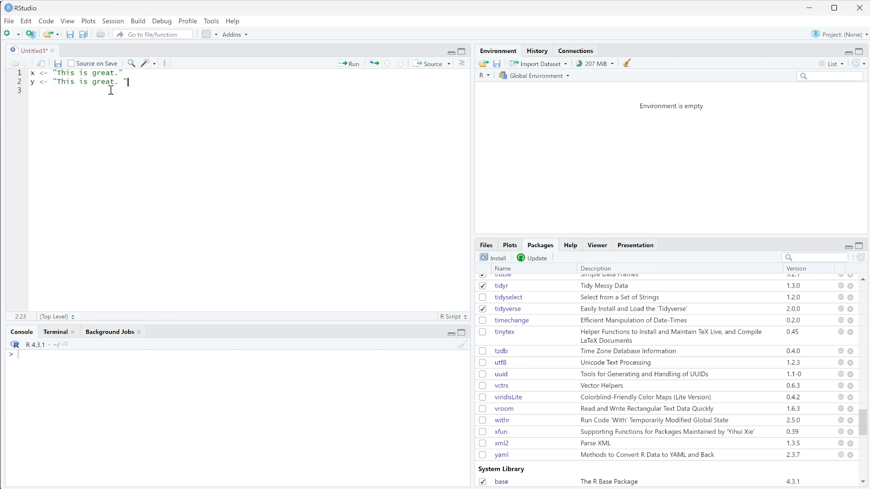
text(z)
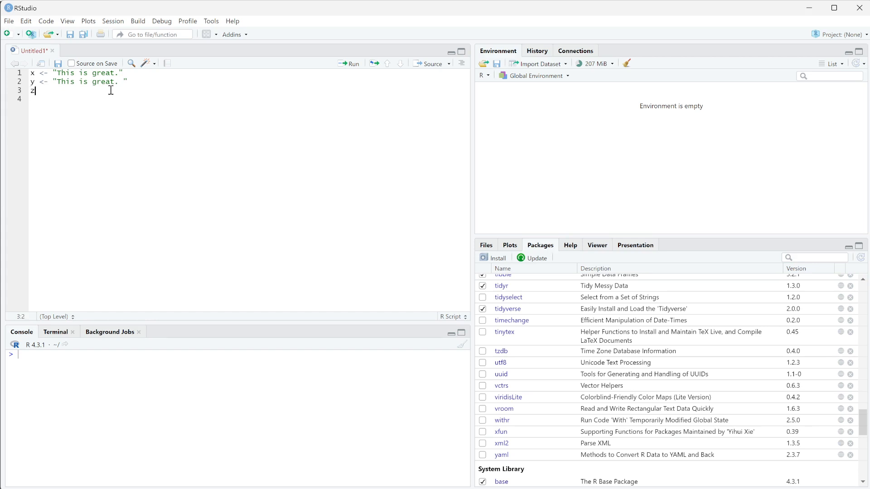
text(<- " This is great.")
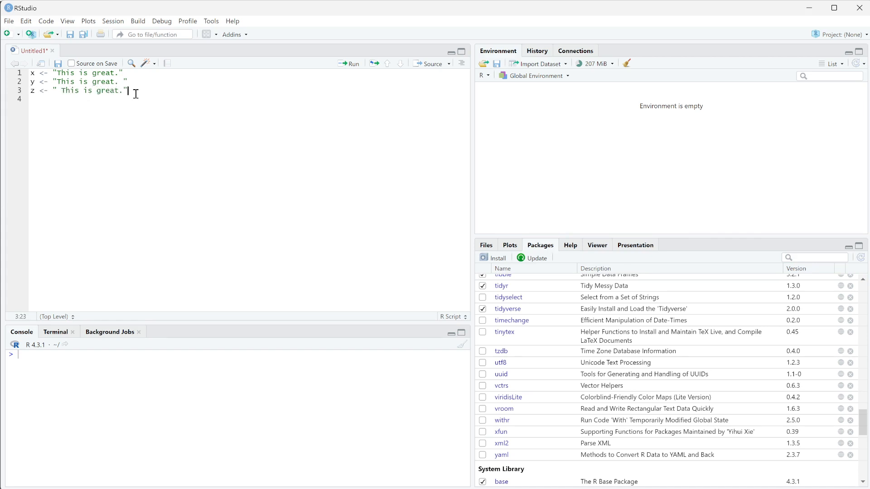
Select the whole script and run it so x, y and z appear in the Environment
key(ctrl+a)
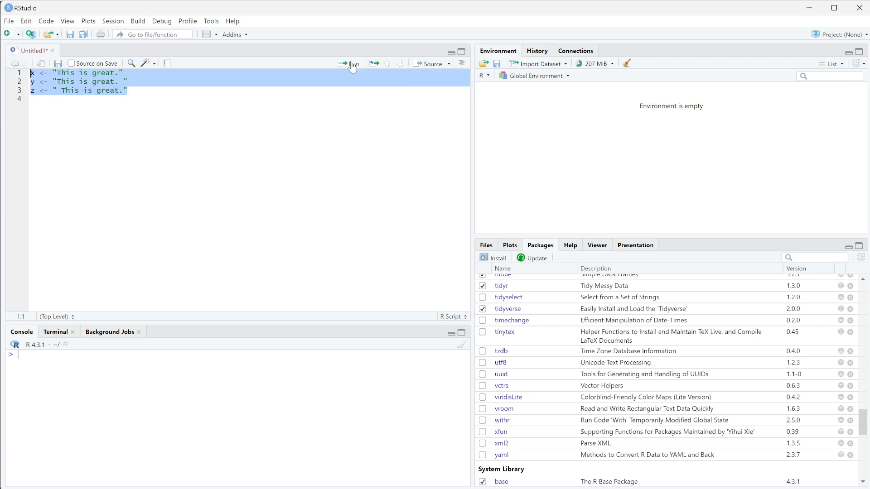
click(351, 63)
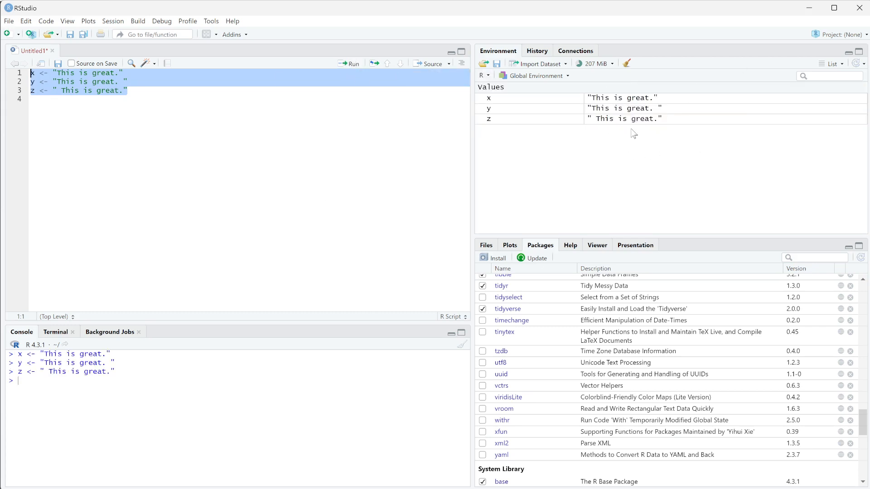
mouse_move(659, 123)
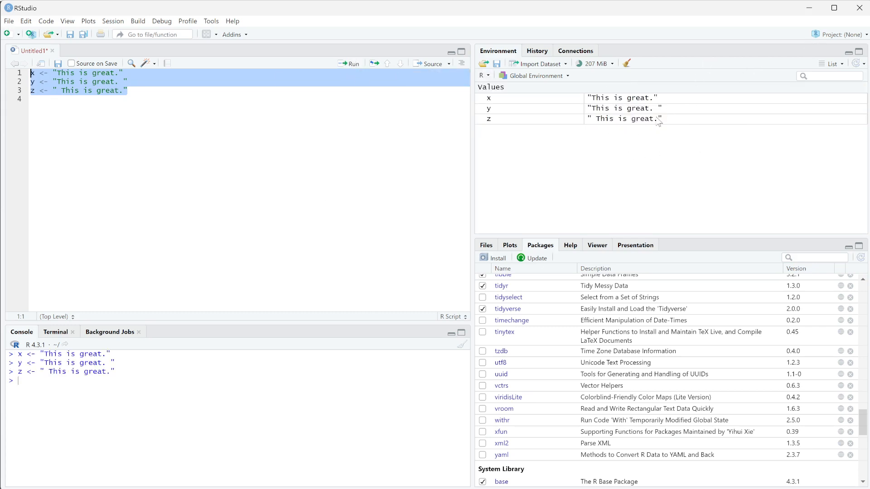
mouse_move(639, 106)
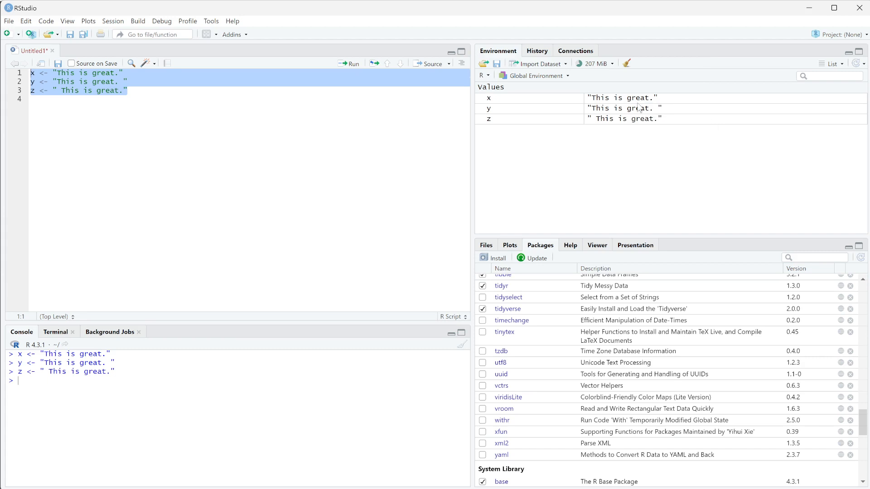
mouse_move(596, 121)
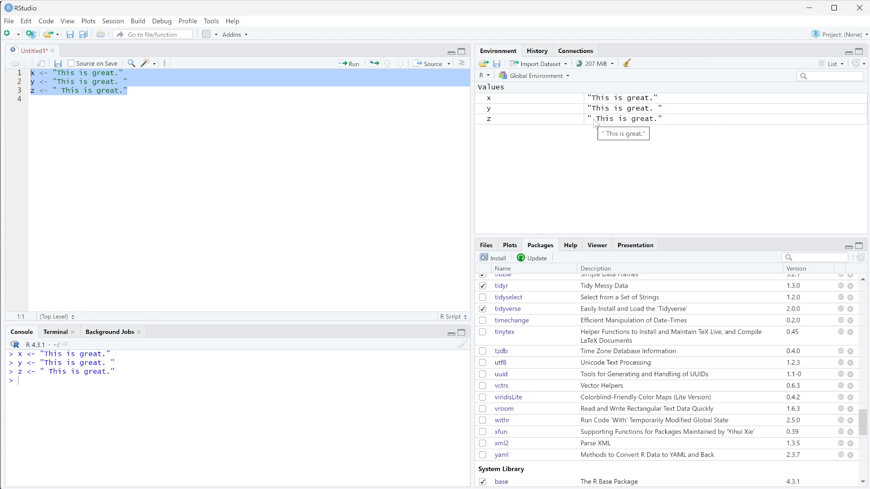
click(216, 89)
text(c)
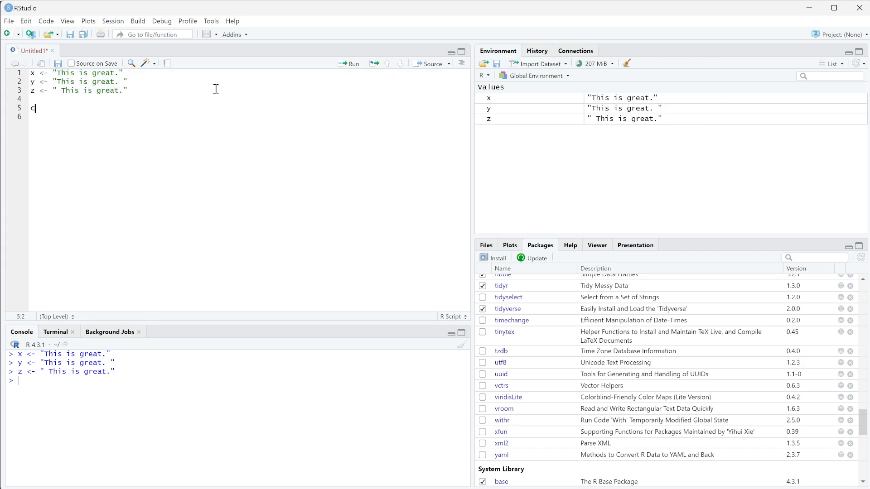
Write and run c <- c(x,y,z) to combine the three strings into vector c
text(<-)
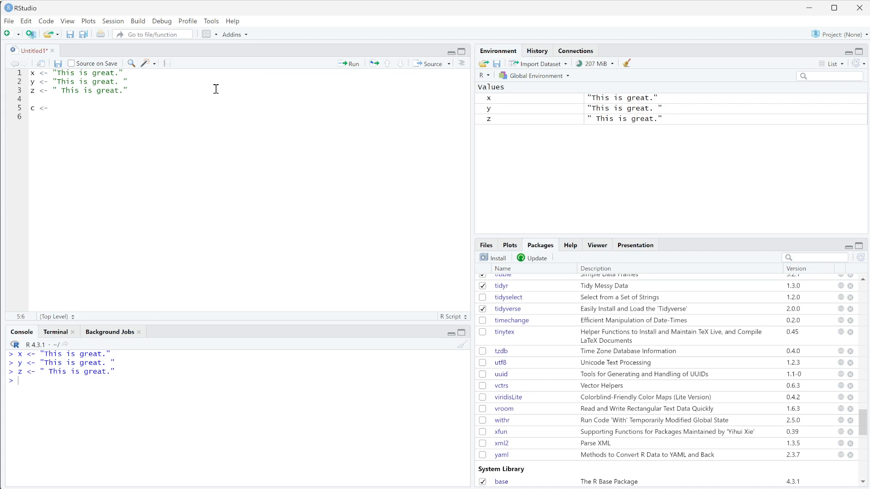
text(c()
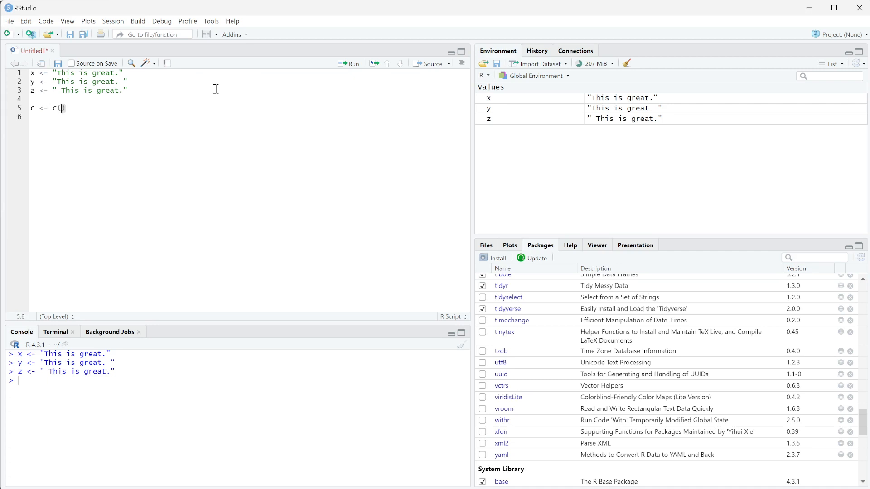
text(x,y,)
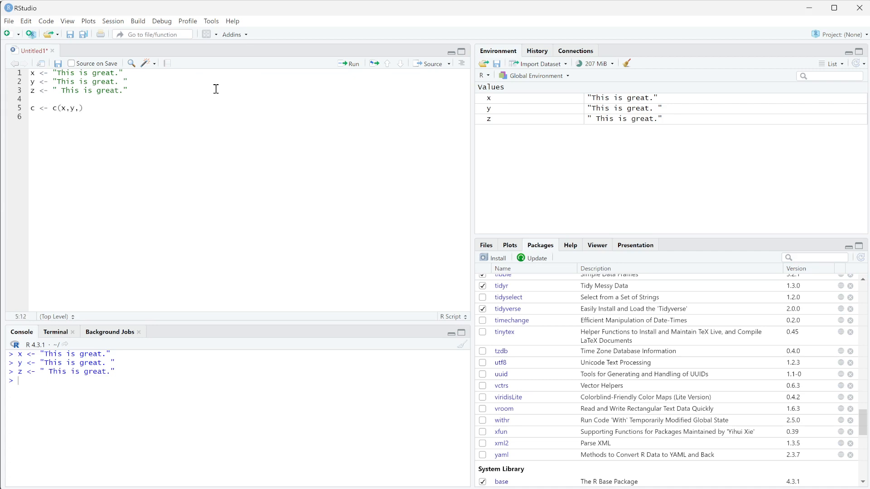
text(z)
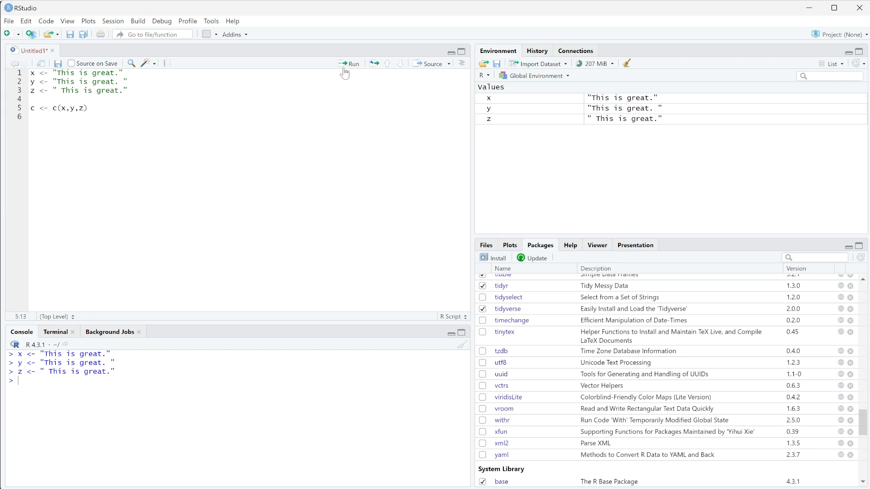
click(352, 62)
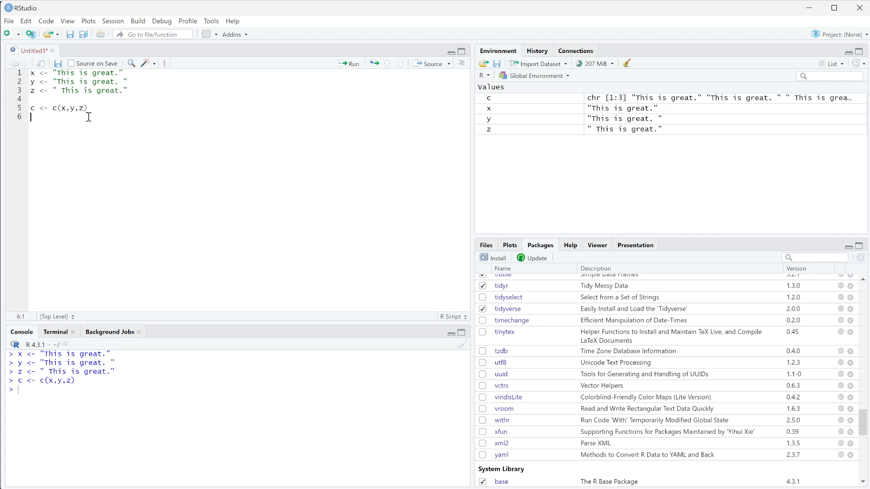
Print data.frame(c) and highlight the first row's leading space in the Console output
text(data.)
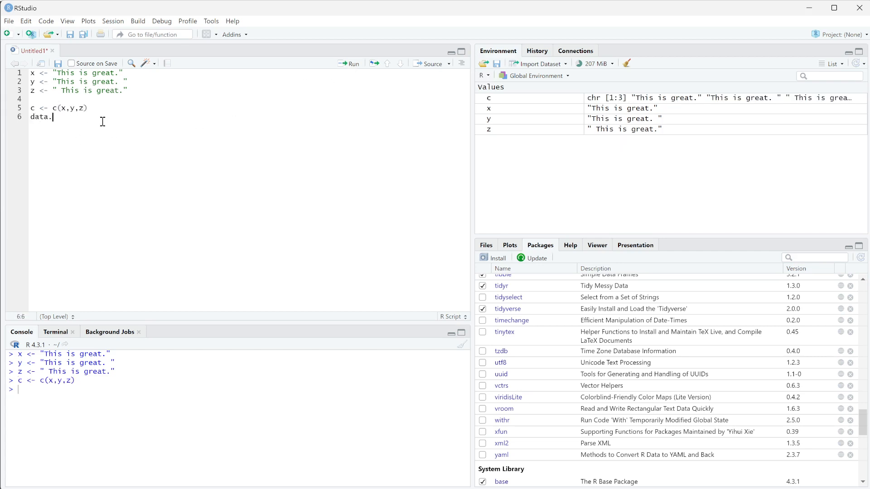
text(frame(c)
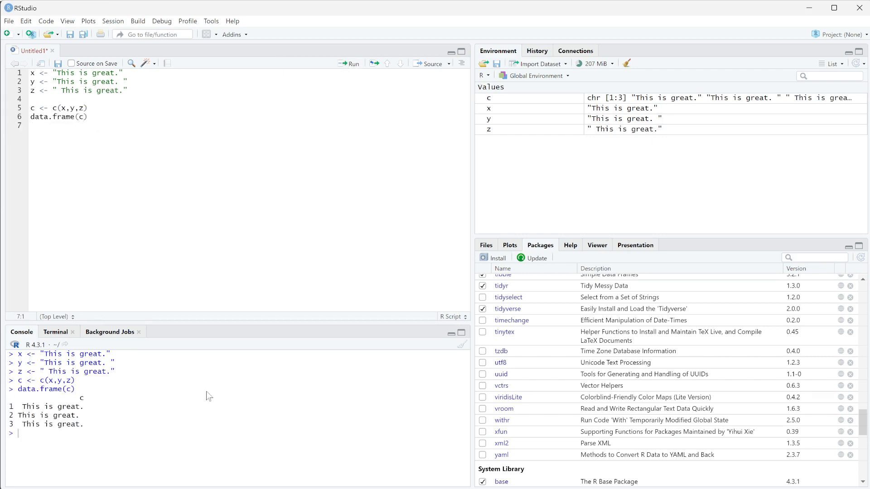
double_click(28, 407)
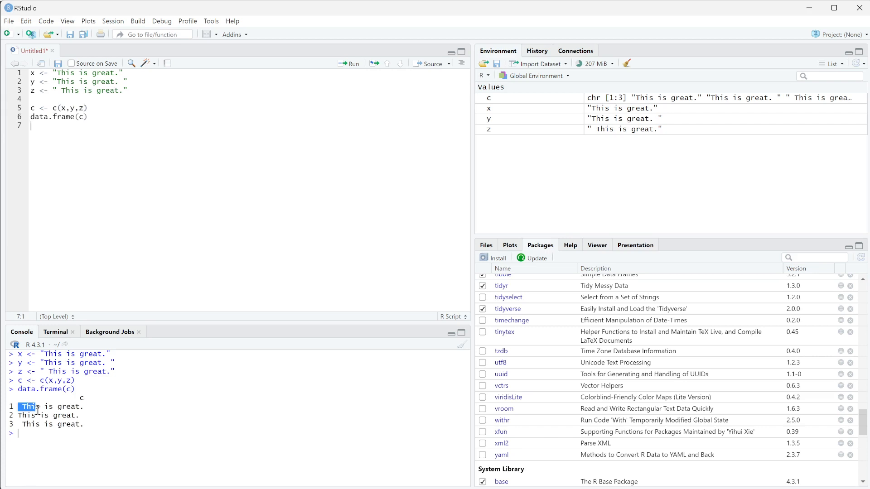
drag(22, 406, 84, 424)
text(df <- data.frame(c))
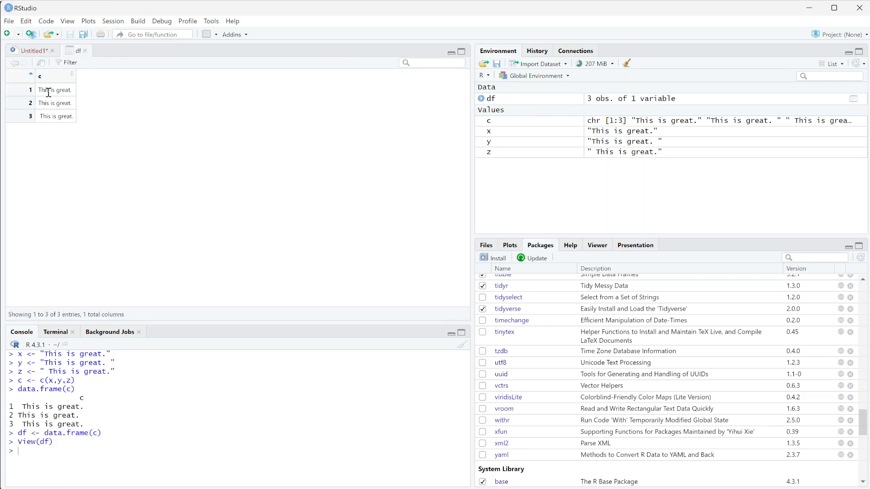
mouse_move(45, 127)
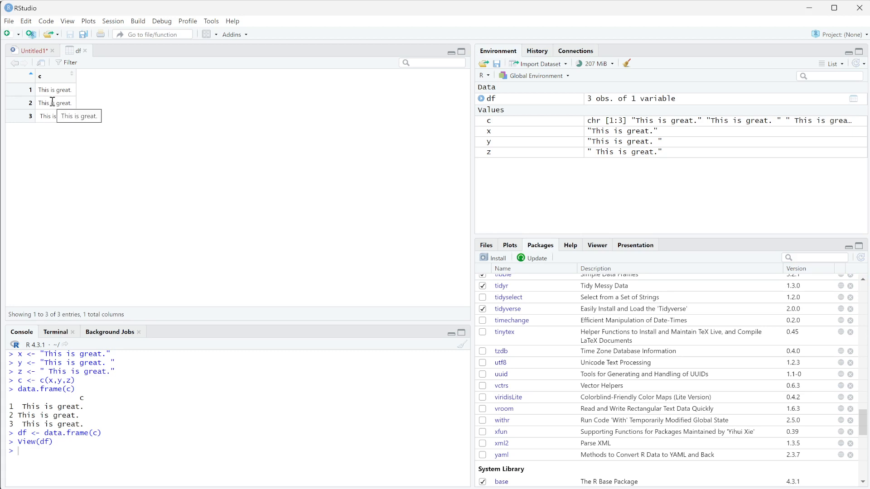
mouse_move(115, 142)
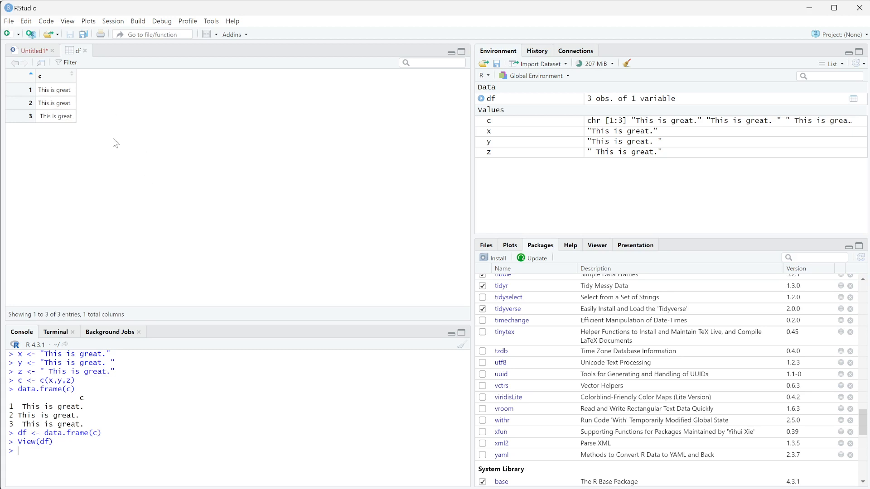
mouse_move(56, 103)
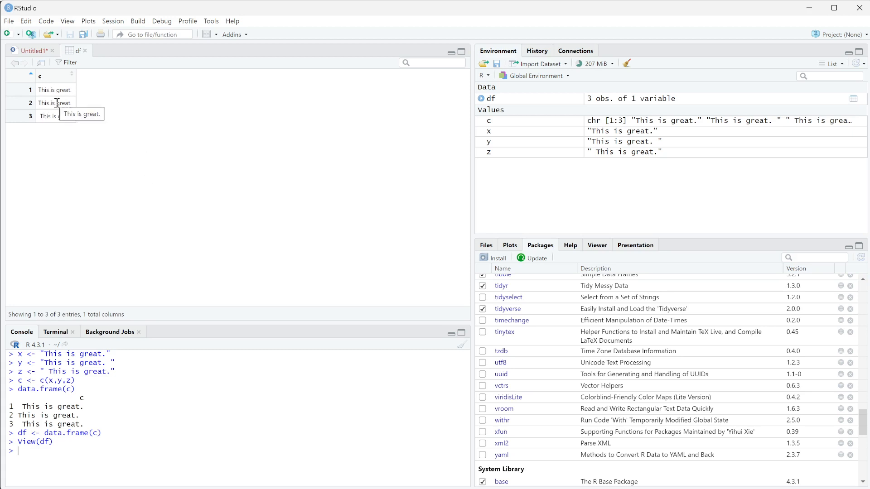
mouse_move(183, 122)
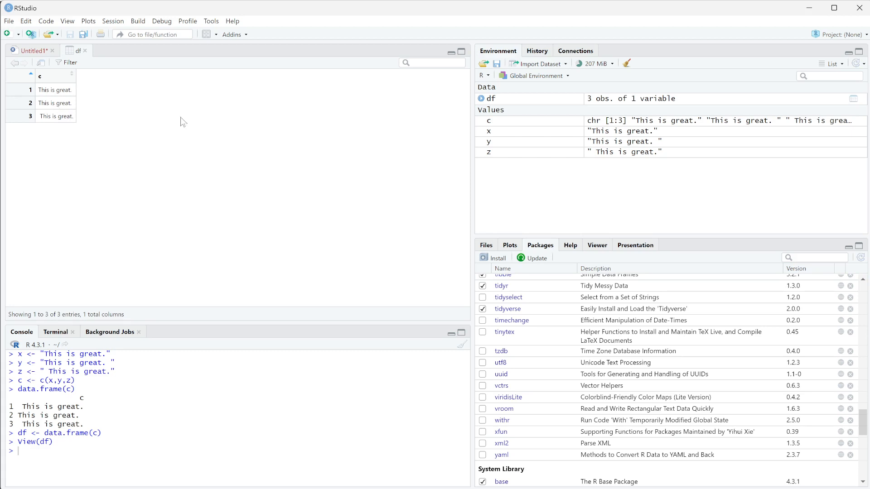
mouse_move(18, 54)
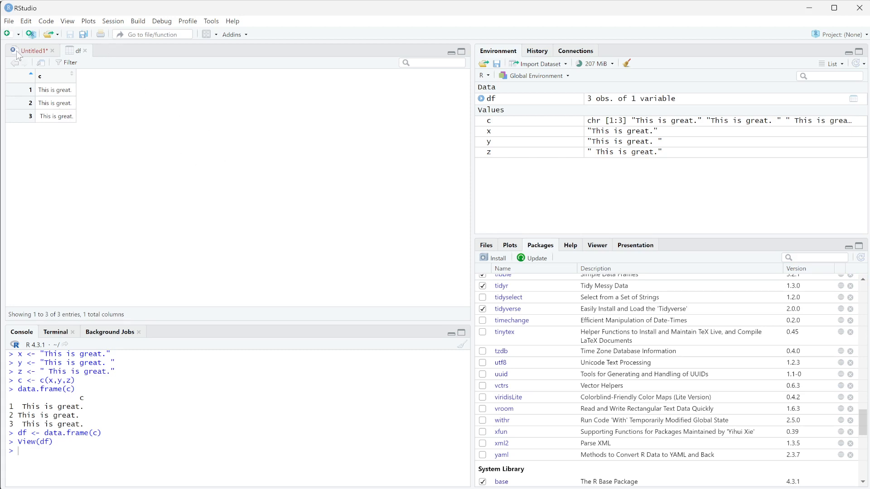
Return from the df viewer to the Untitled1 script
click(32, 51)
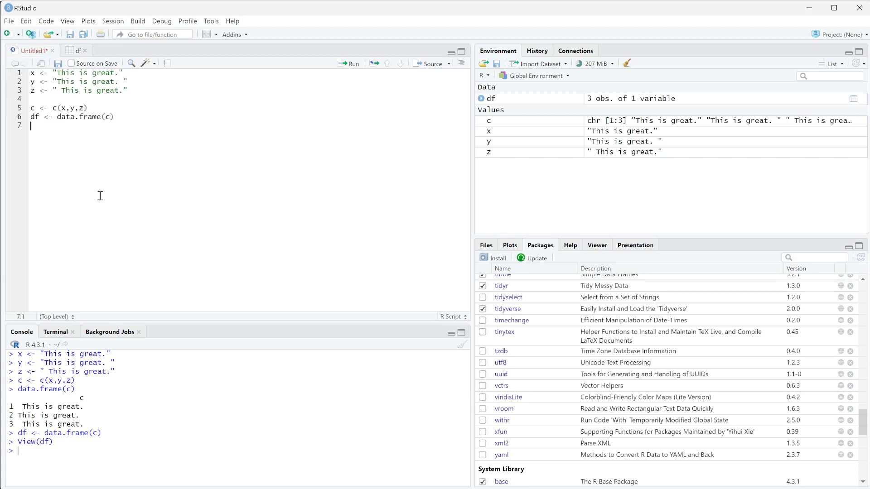
mouse_move(24, 469)
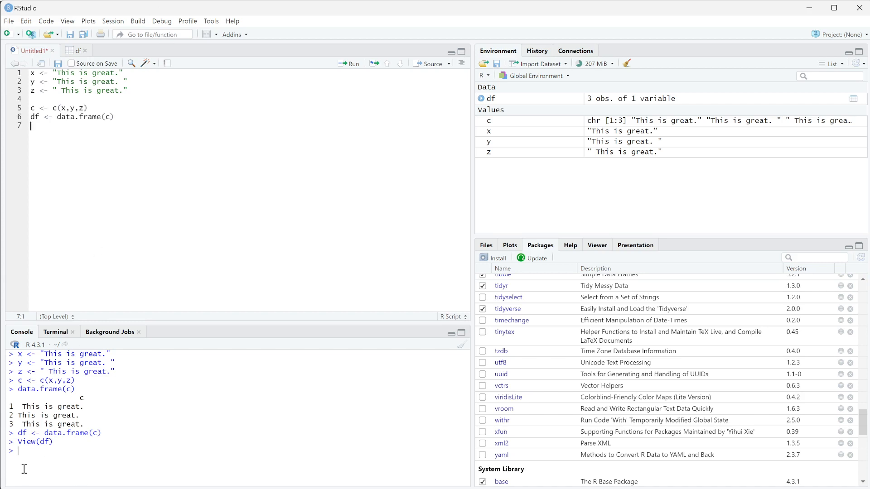
Run the pairwise comparisons of x, y and z in the console, each returning FALSE
text(x == y)
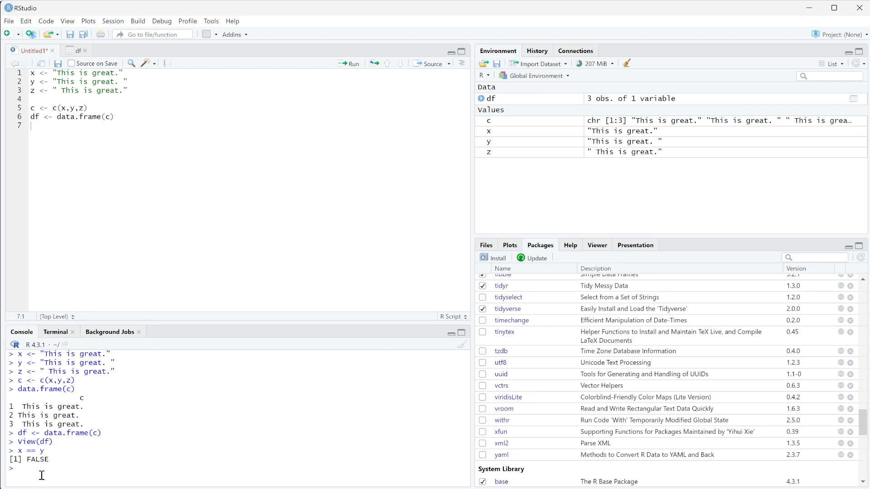
text(x ==z)
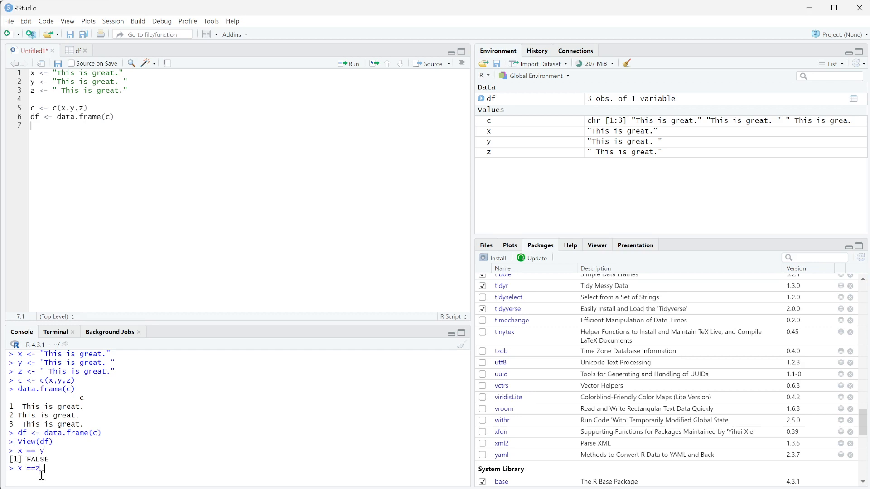
key(enter)
text(y==z)
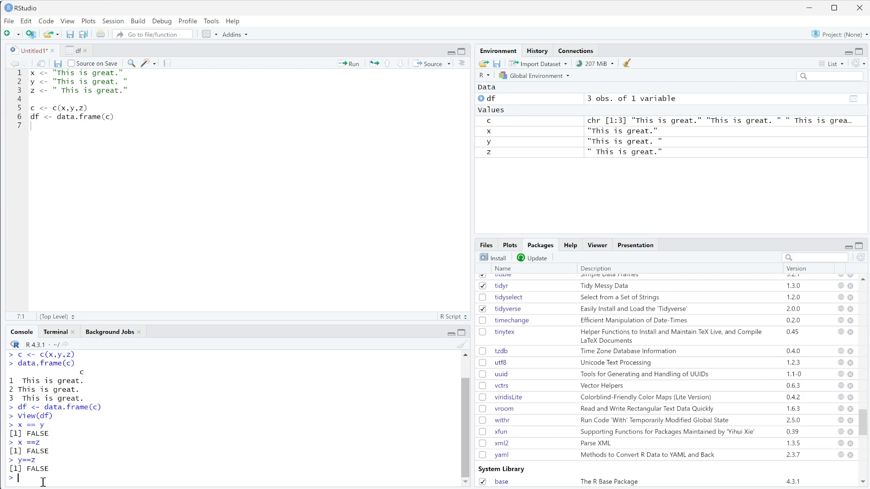
mouse_move(125, 137)
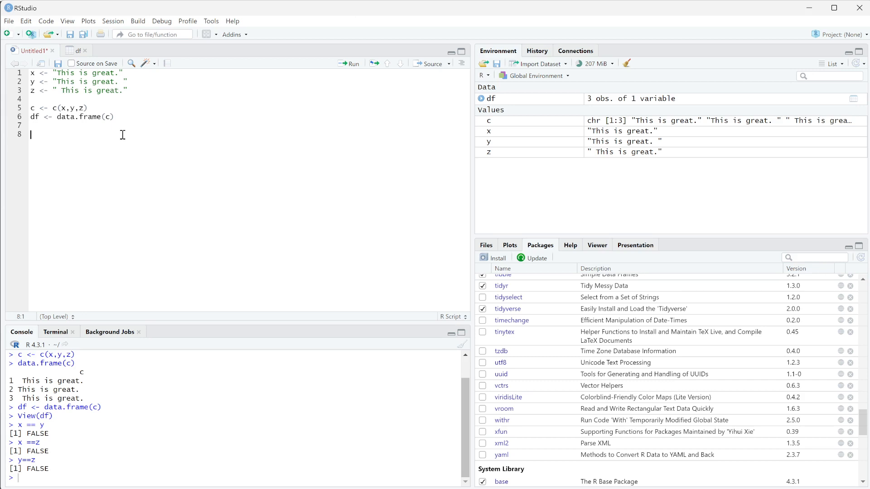
Run str_trim(y), check y in the console, and start the line y <- str_trim(y)
text(str_trim()
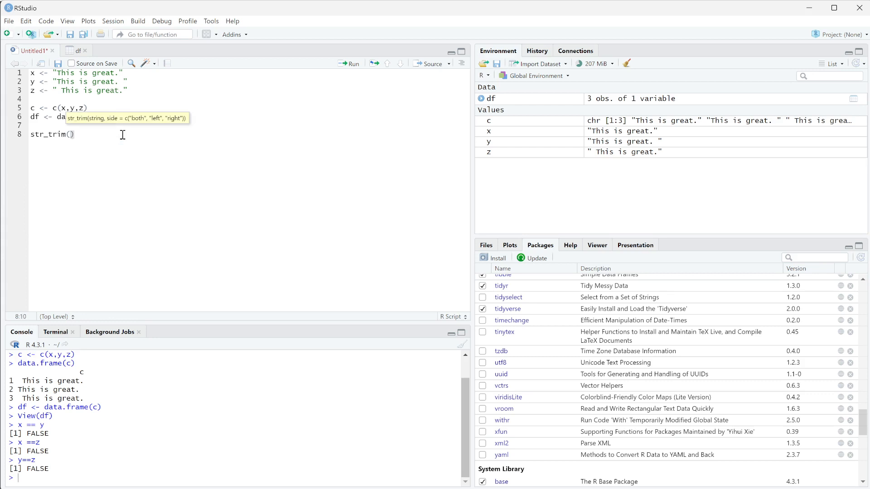
text(y)
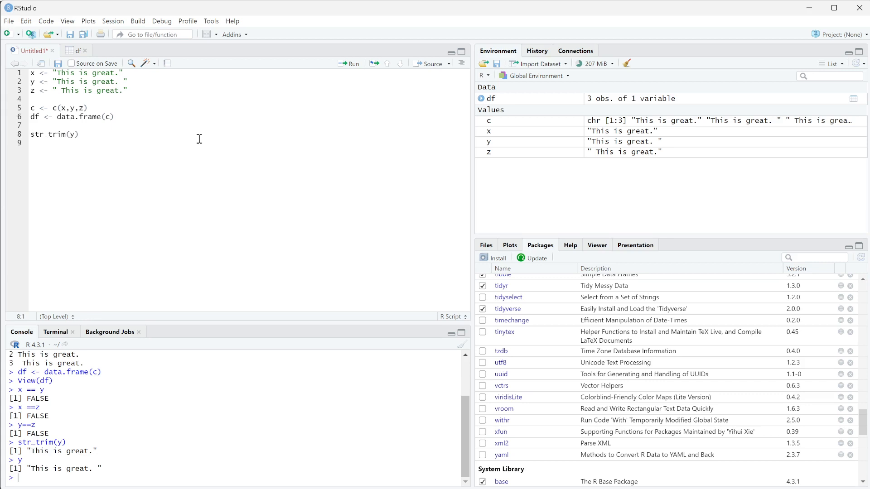
text(y <-)
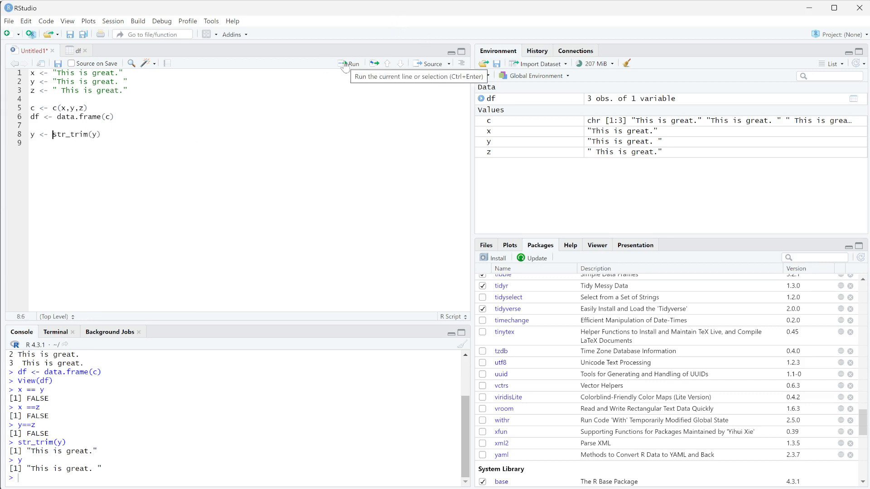
Run y <- str_trim(y), add z <- str_trim(z), then confirm the comparisons return TRUE
click(349, 64)
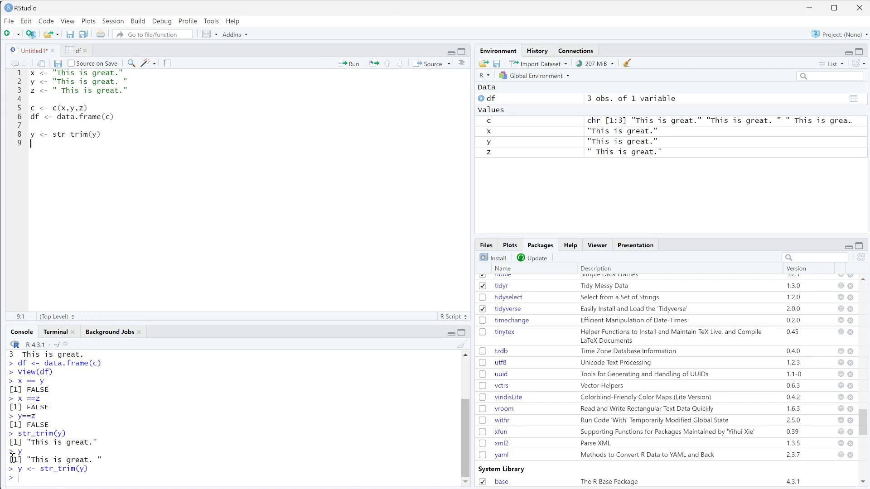
mouse_move(646, 142)
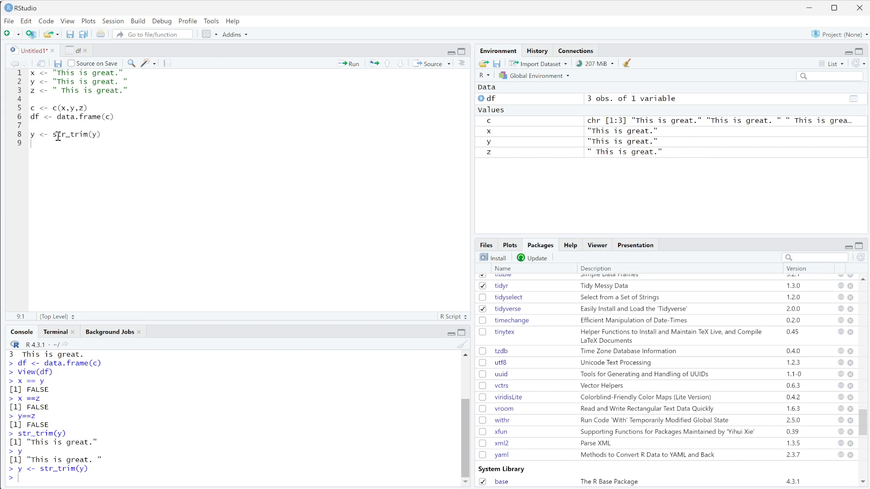
text(z)
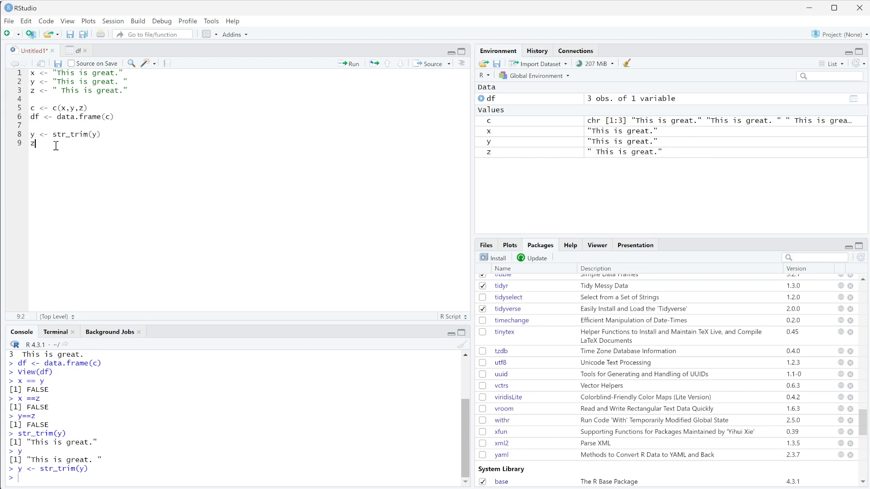
text(<- str)
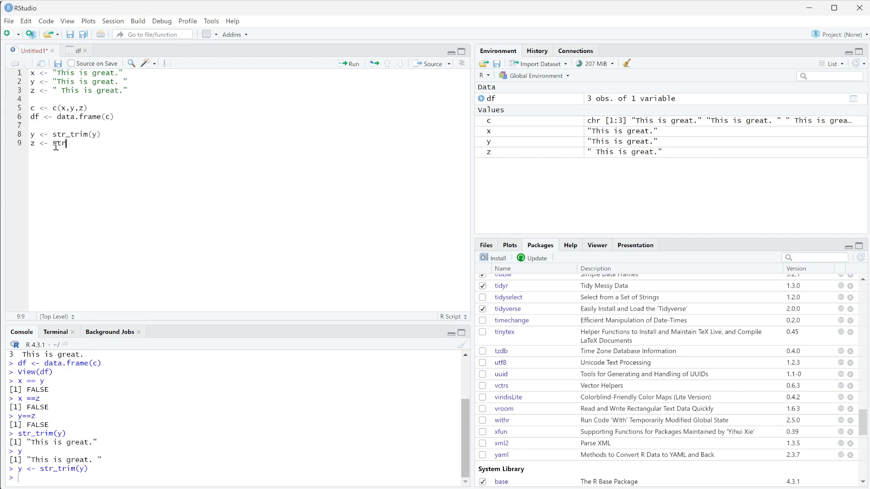
text(_trim(z)
click(234, 479)
text(y)
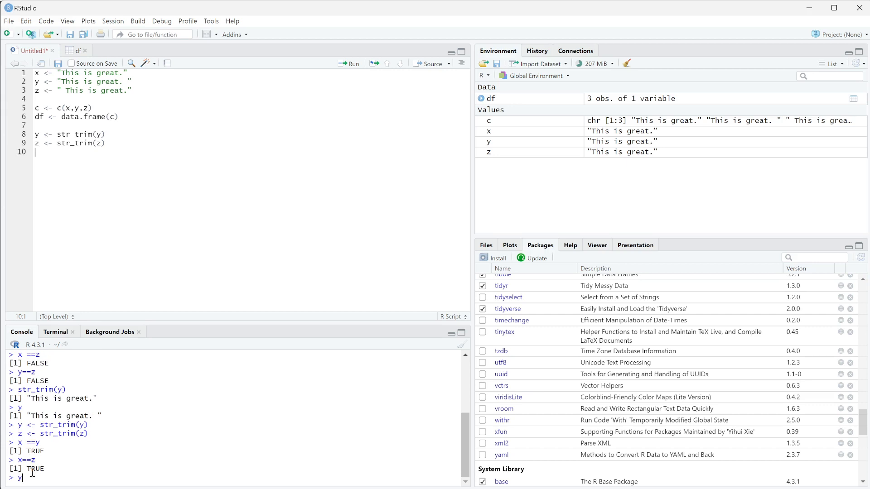
text(==z)
key(Return)
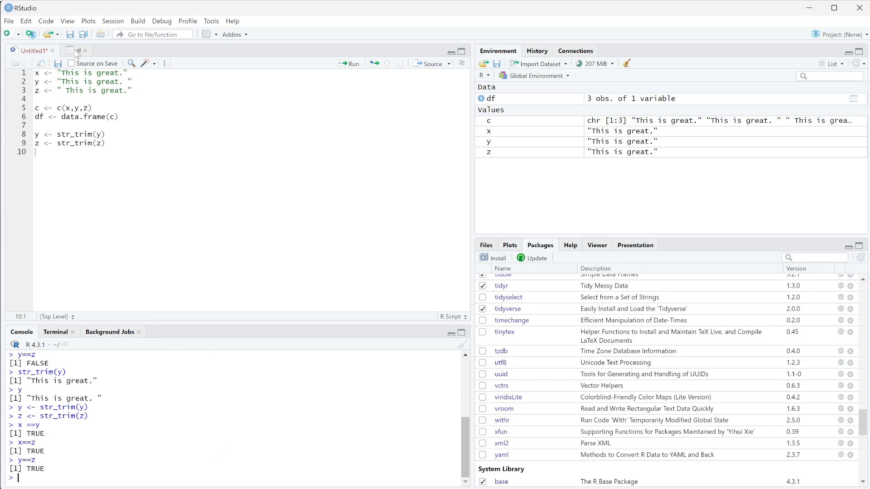
click(78, 50)
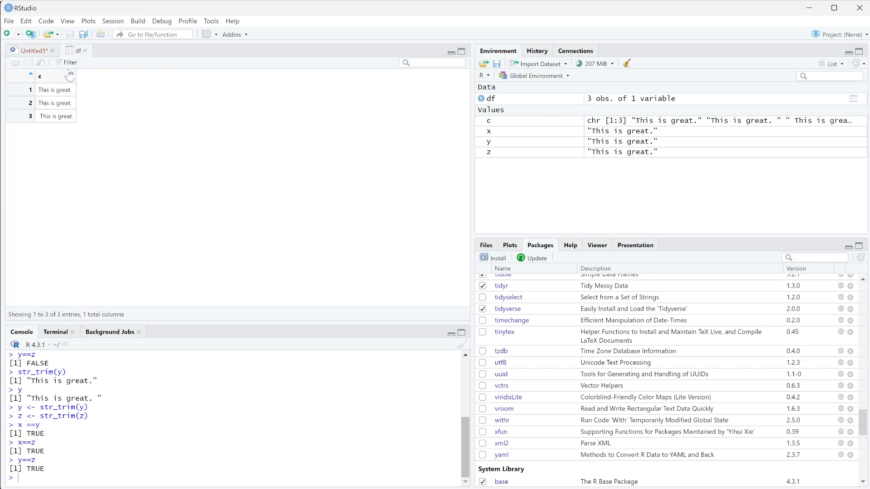
mouse_move(139, 118)
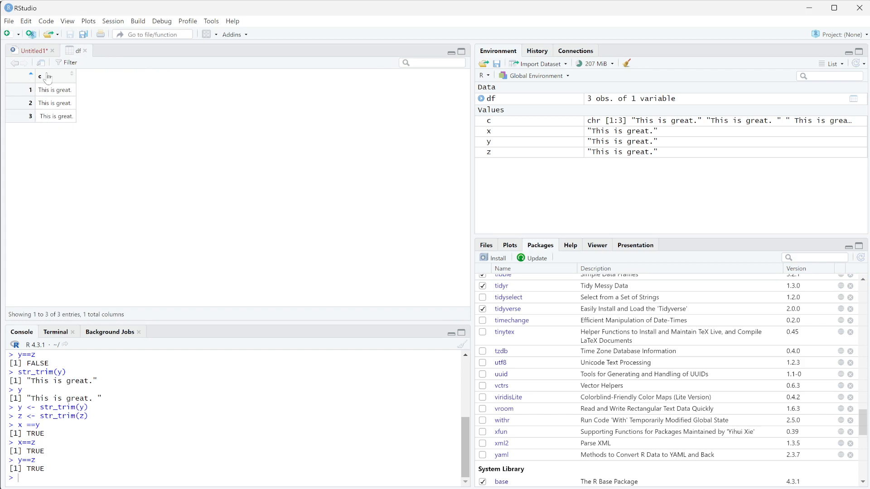
click(31, 51)
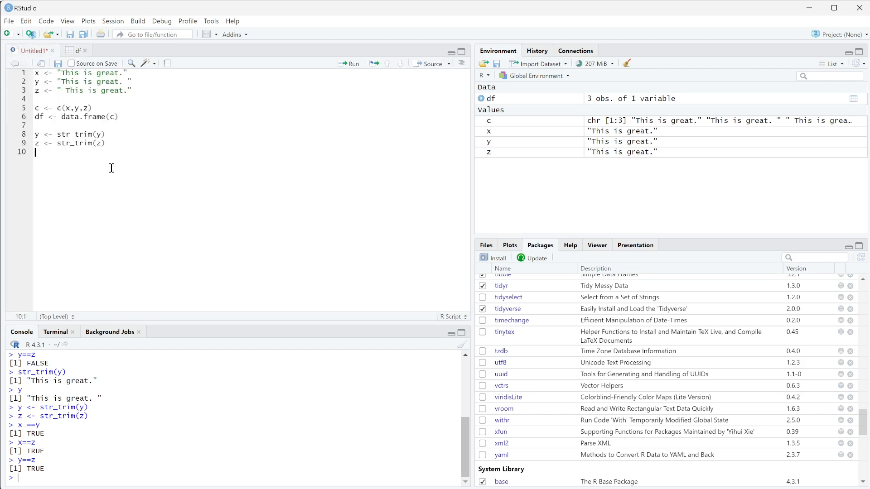
Write and run df$c <- str_trim(df$c) to trim the data frame's column c
text(df)
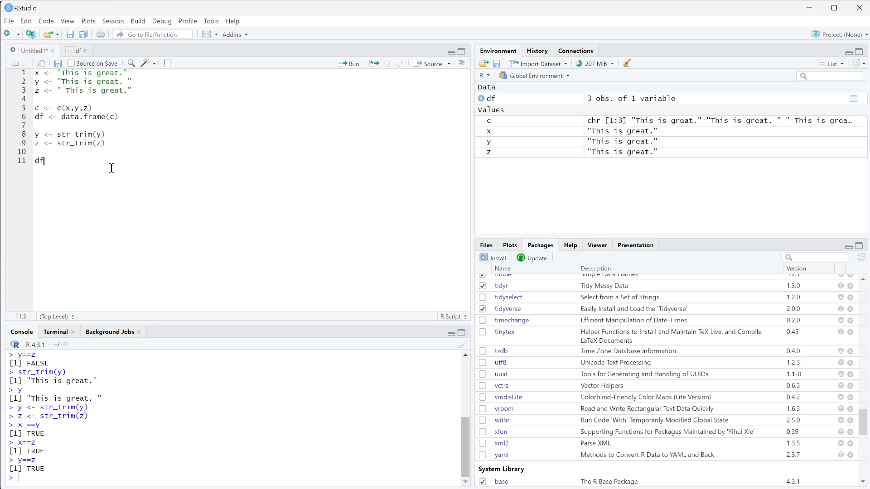
text($c)
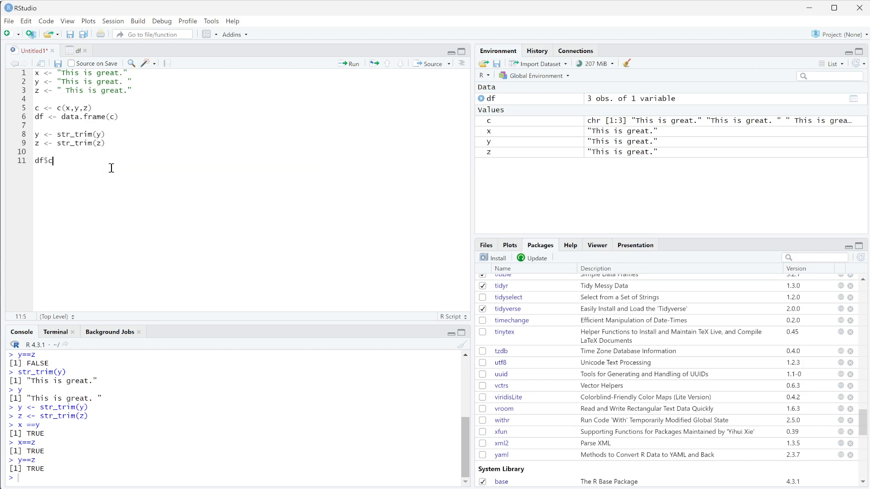
text(<-)
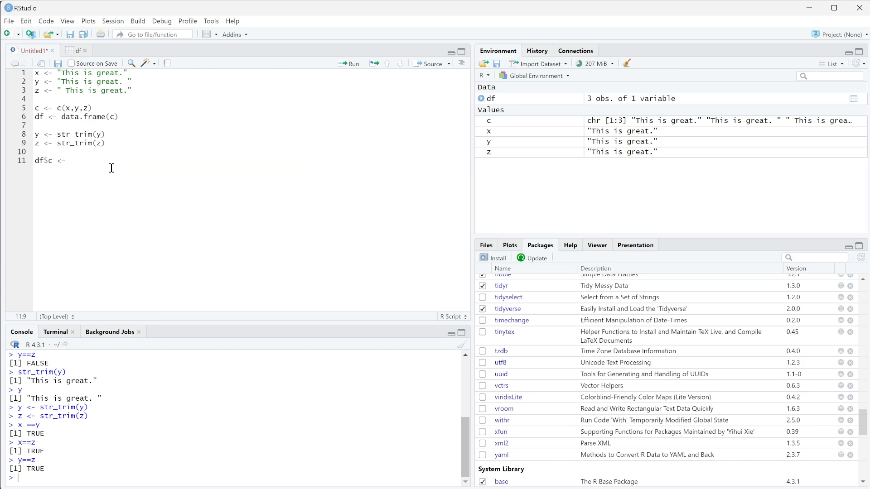
text(str)
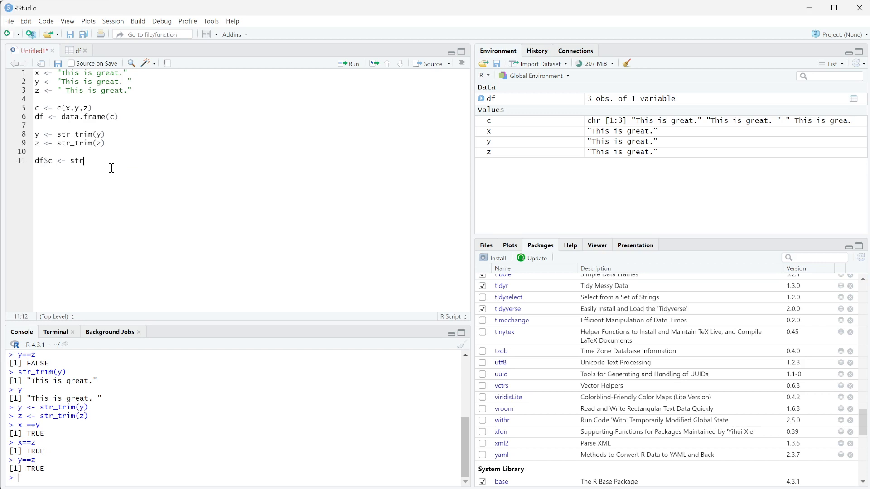
text(_trim()
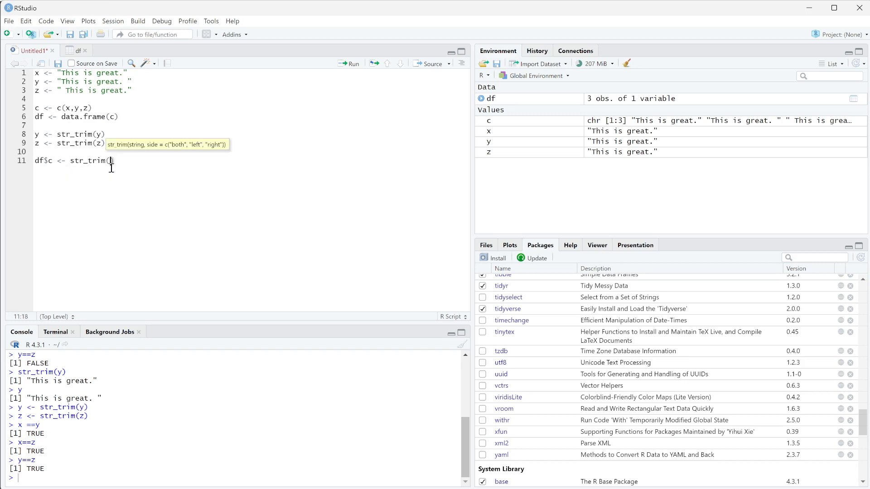
text(df$c)
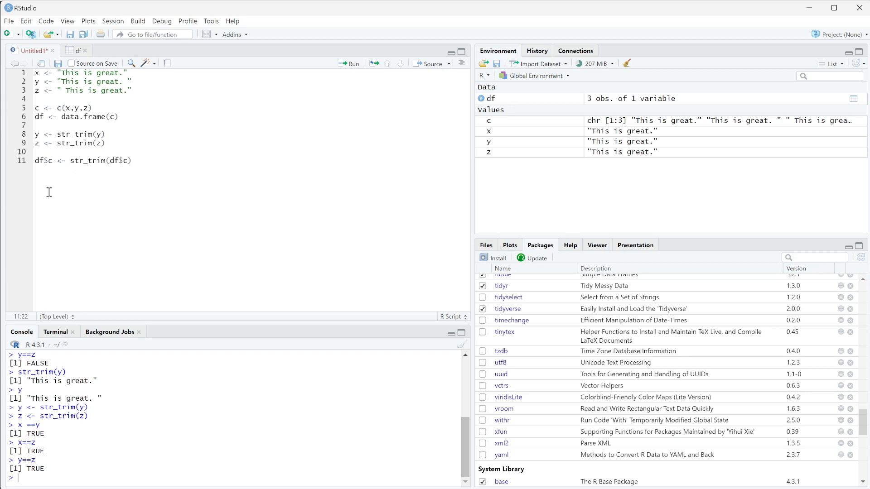
mouse_move(445, 204)
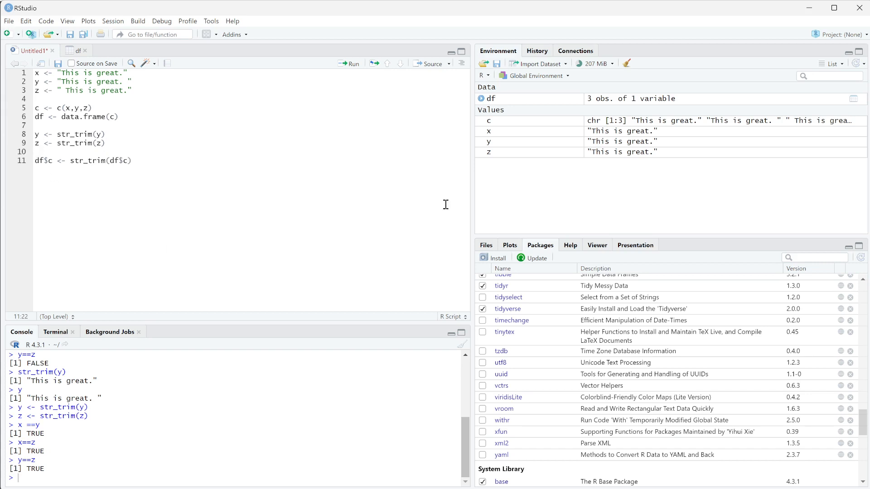
mouse_move(349, 64)
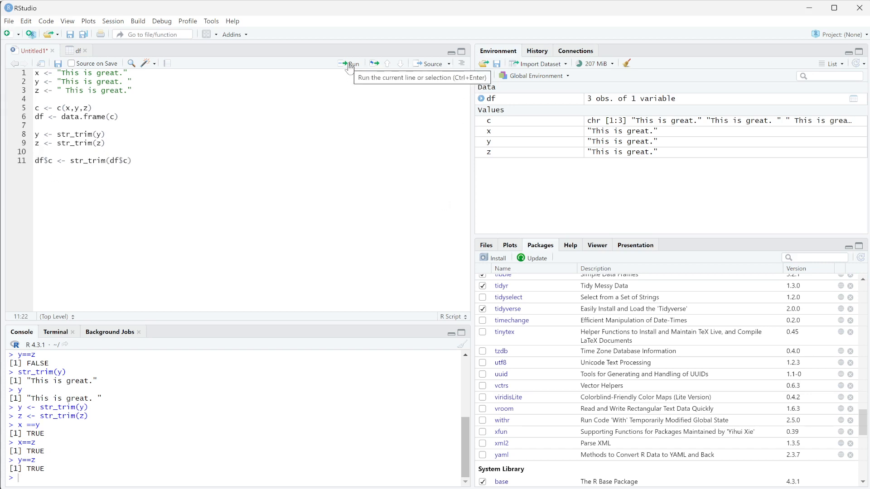
click(349, 64)
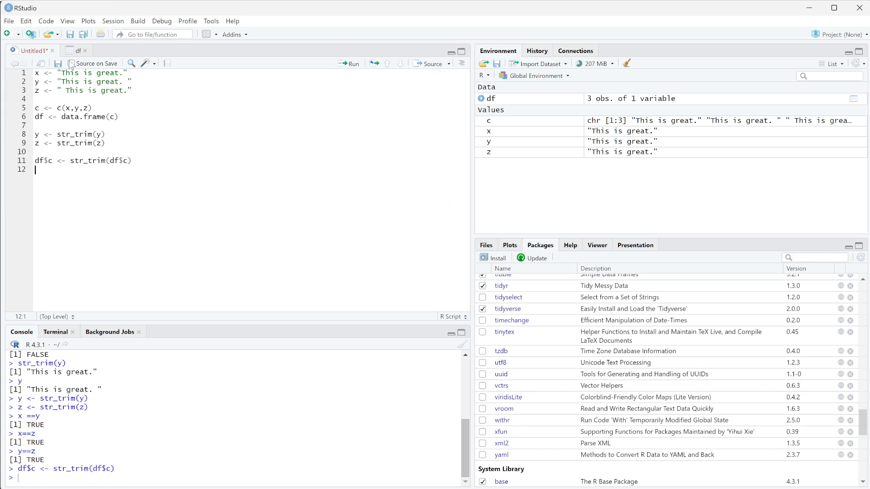
View df and select the first value of column c to confirm the spaces are gone
click(77, 50)
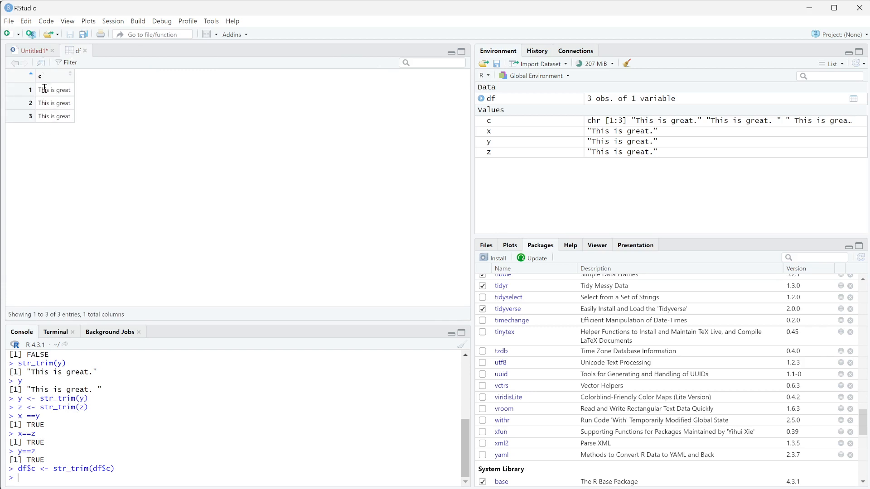
double_click(63, 116)
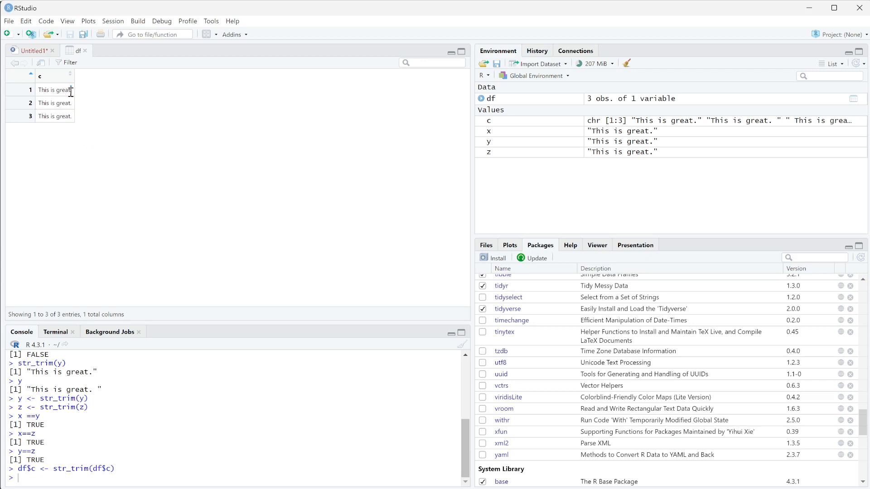
double_click(54, 90)
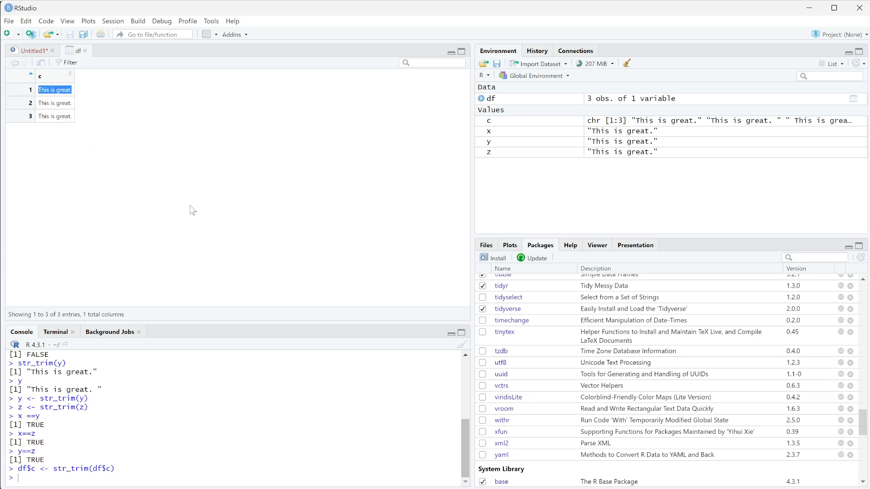